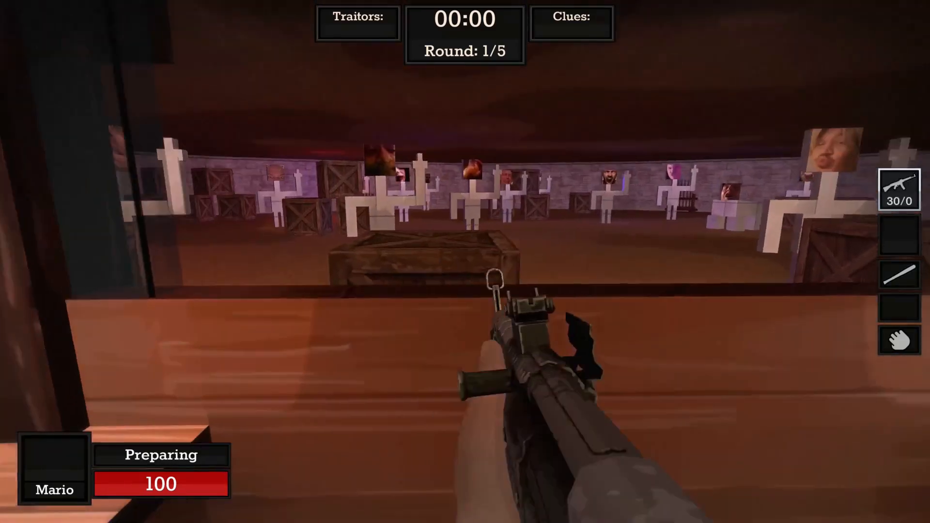
# Test-fire the assault rifle and scoped rifle at the target dummies across the room.
pyautogui.click(465, 262)
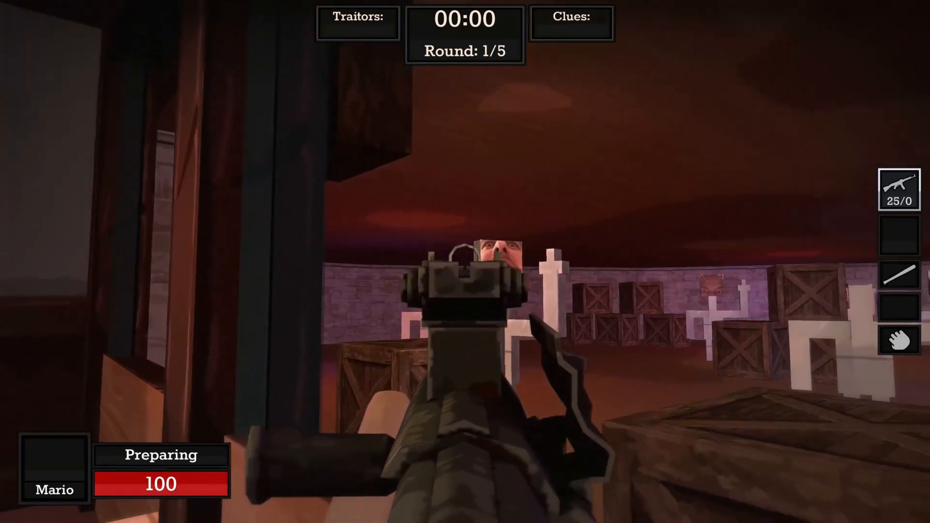
pyautogui.click(465, 262)
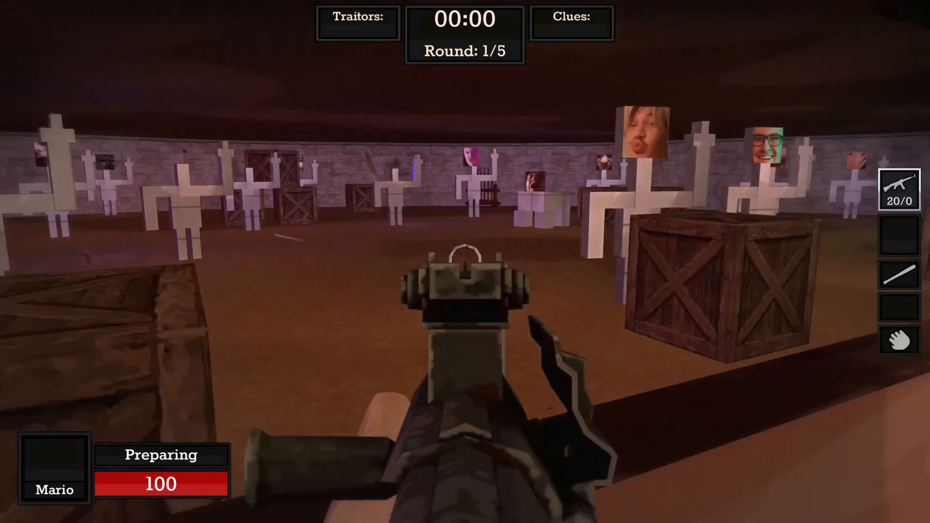
pyautogui.click(465, 261)
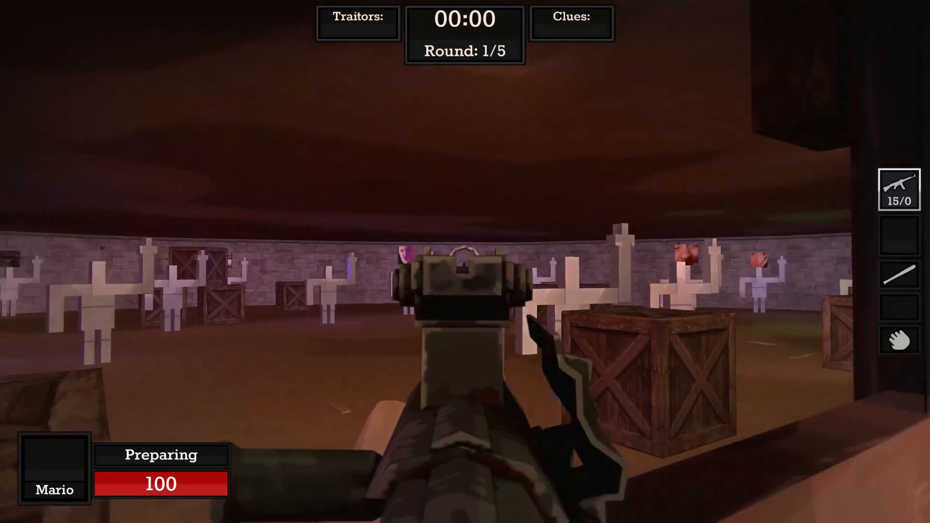
pyautogui.click(465, 262)
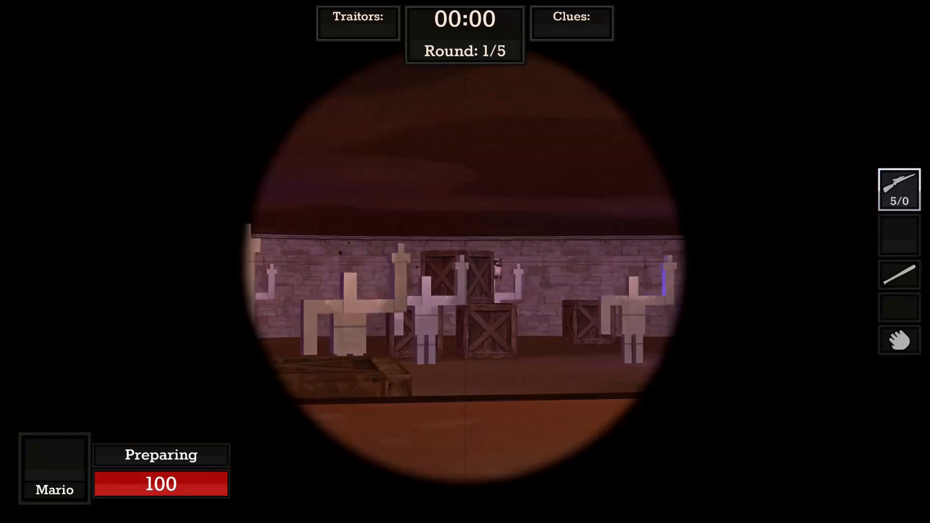
pyautogui.click(465, 261)
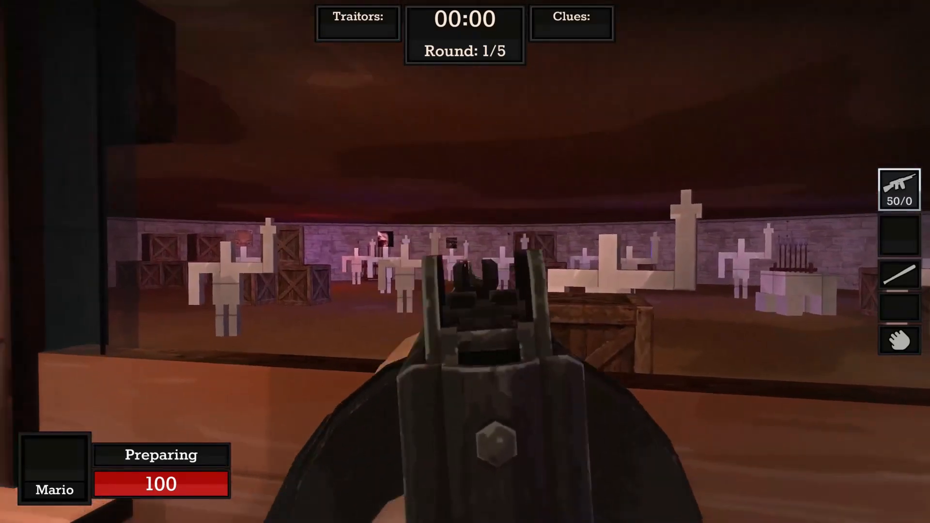
# Pause the game and browse the Mouse, Audio, Keyboard and Multiplayer options pages.
pyautogui.press('Escape')
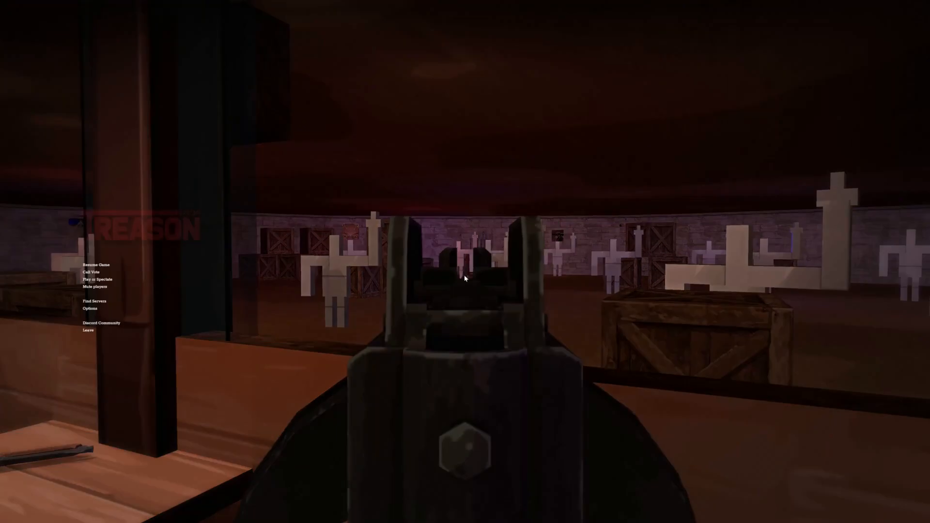
pyautogui.click(90, 308)
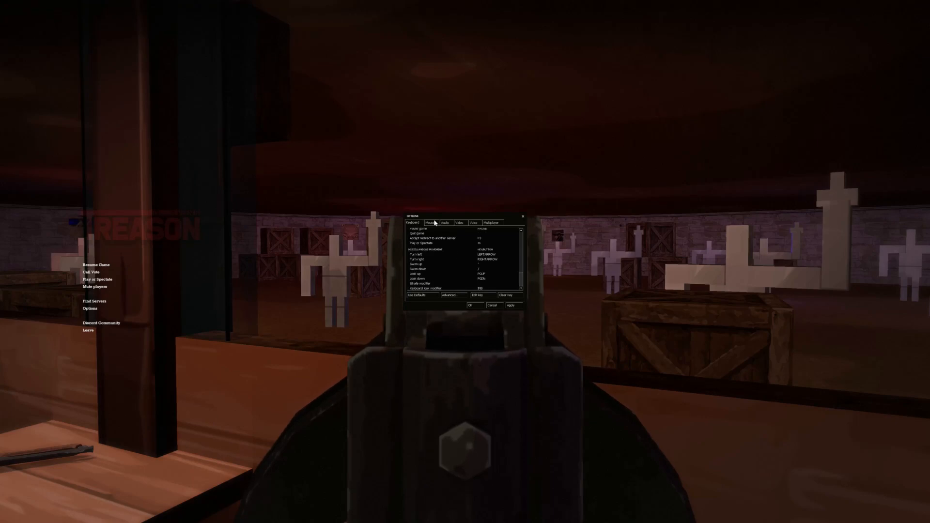
pyautogui.click(430, 222)
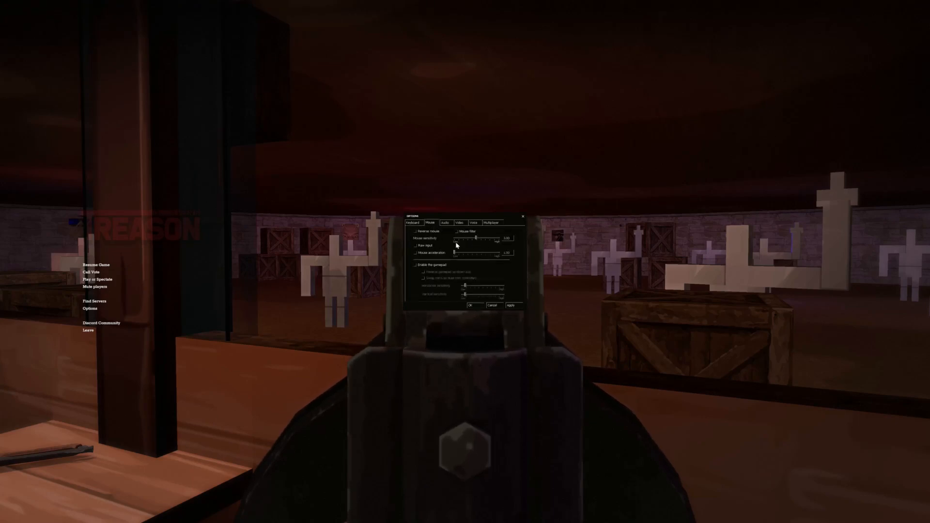
pyautogui.click(444, 222)
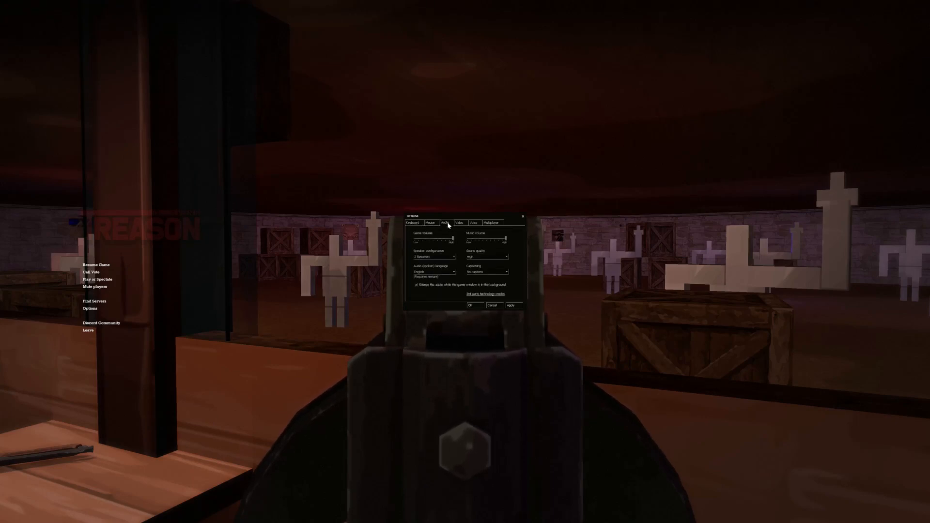
pyautogui.click(413, 222)
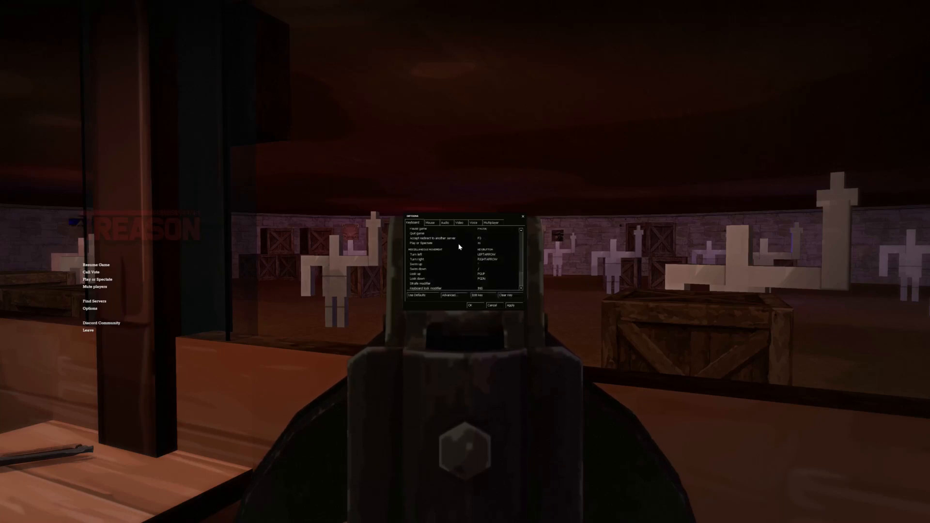
pyautogui.scroll(-3)
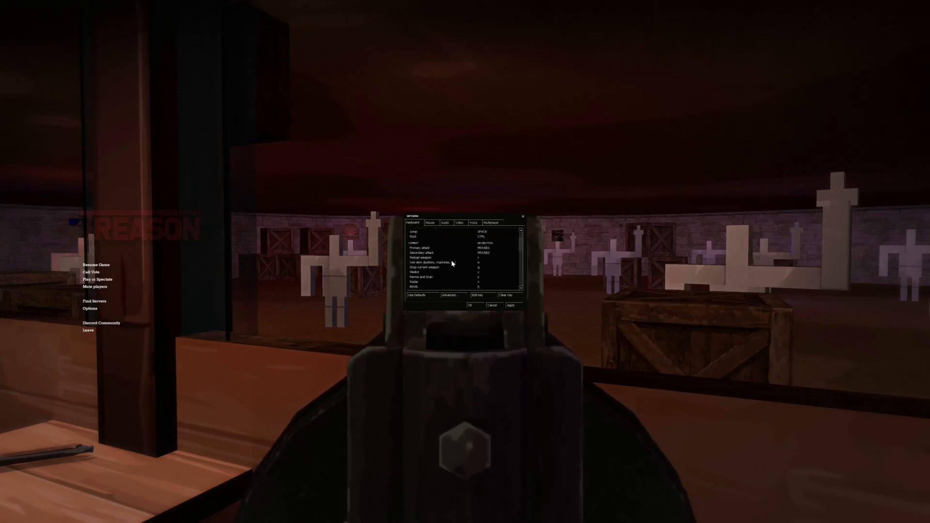
pyautogui.scroll(-3)
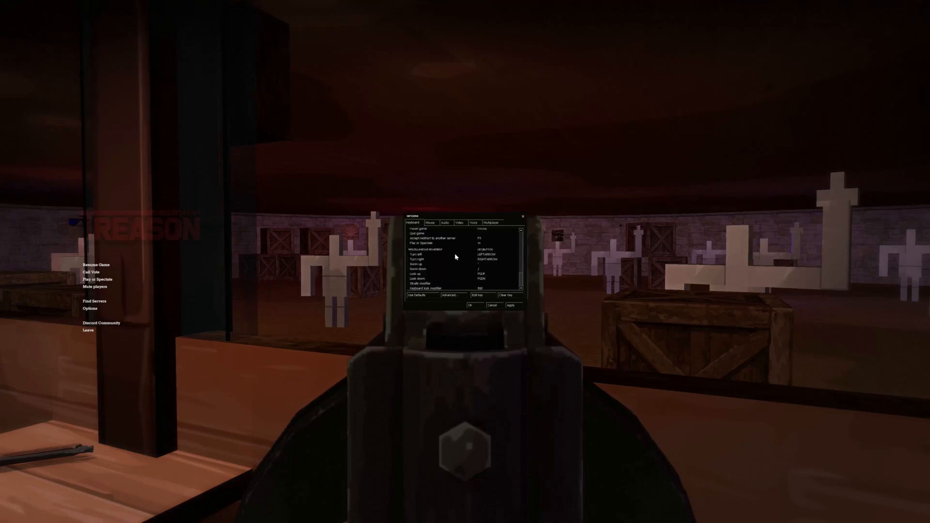
pyautogui.click(429, 222)
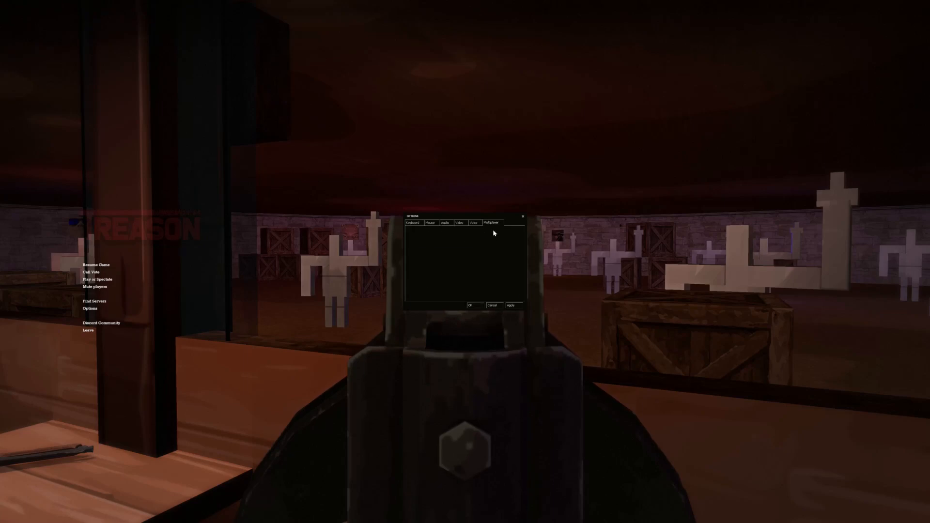
# Browse the Video, Mouse and Keyboard options and scroll through the key bindings list.
pyautogui.click(459, 222)
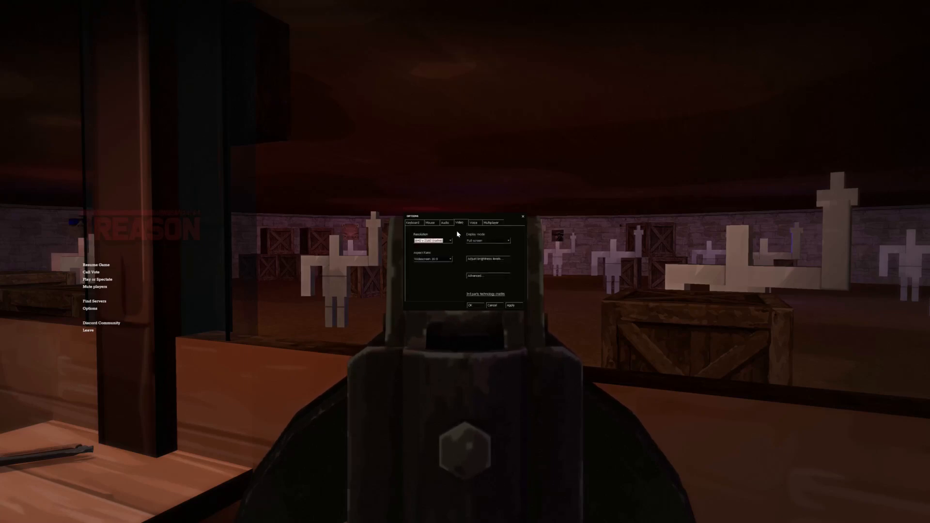
pyautogui.click(430, 222)
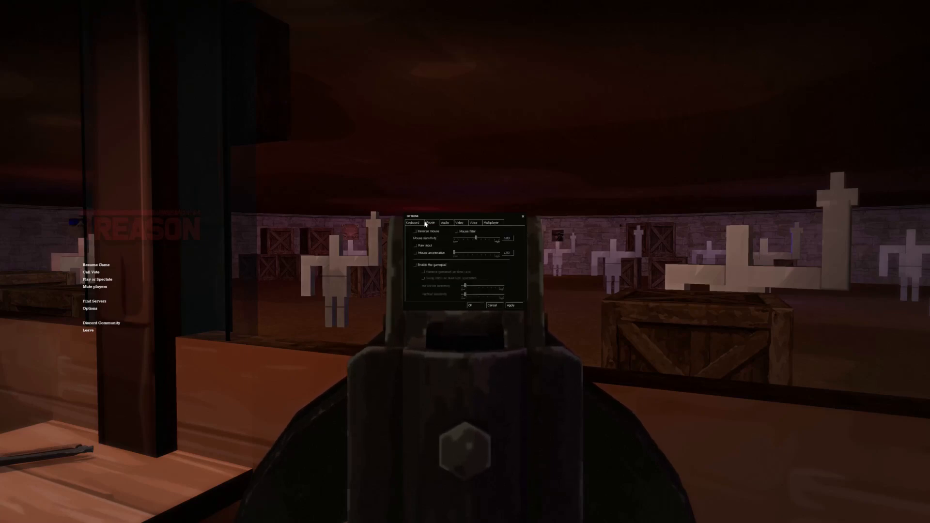
pyautogui.click(411, 223)
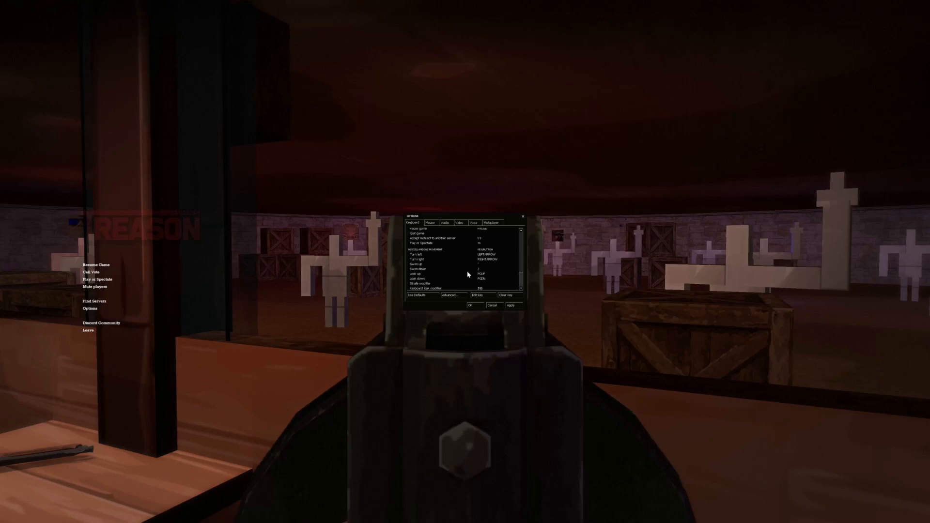
pyautogui.click(450, 296)
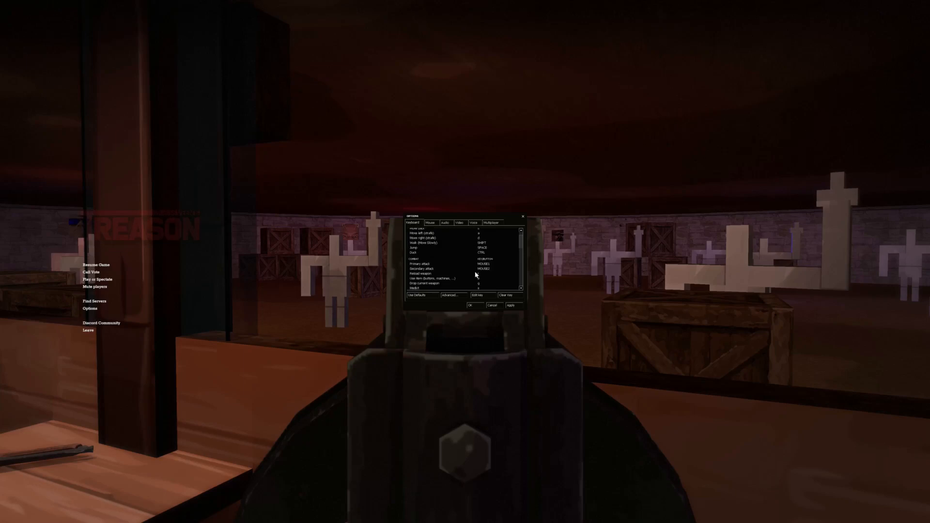
pyautogui.scroll(-3)
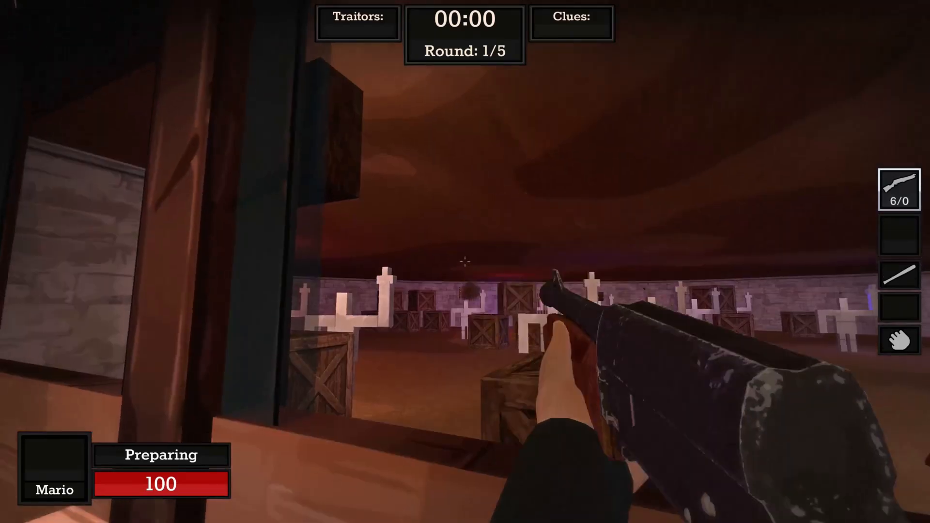
pyautogui.moveTo(465, 262)
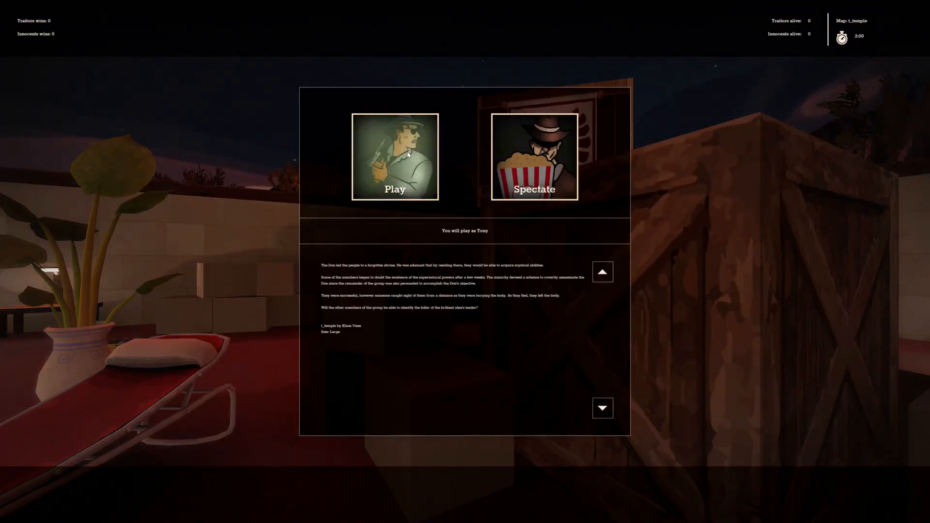
# Choose Play on the team selection screen to enter the t_dust2ode round as Mario.
pyautogui.click(394, 156)
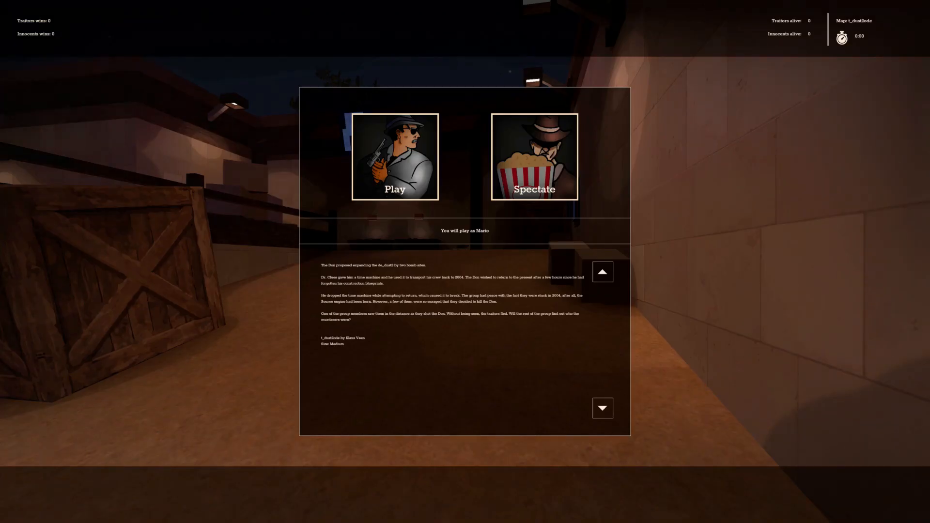
pyautogui.click(395, 156)
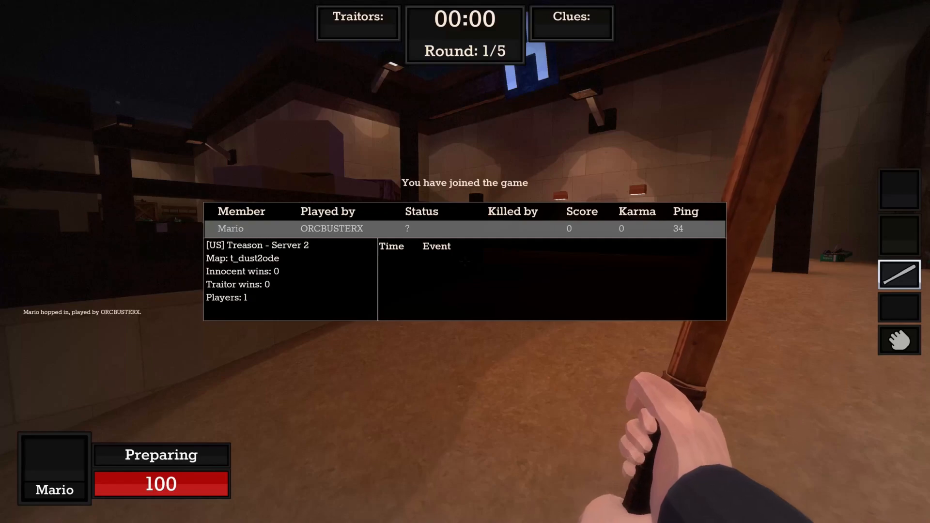